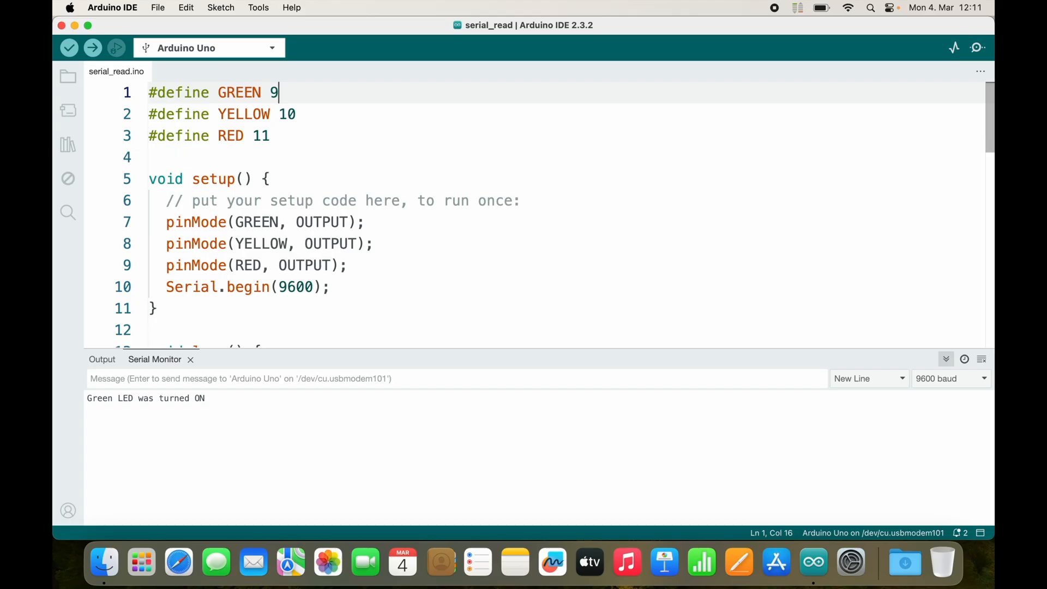
# Select the case '1' statements and begin a 'void manipulate' line above setup().
pyautogui.scroll(-3)
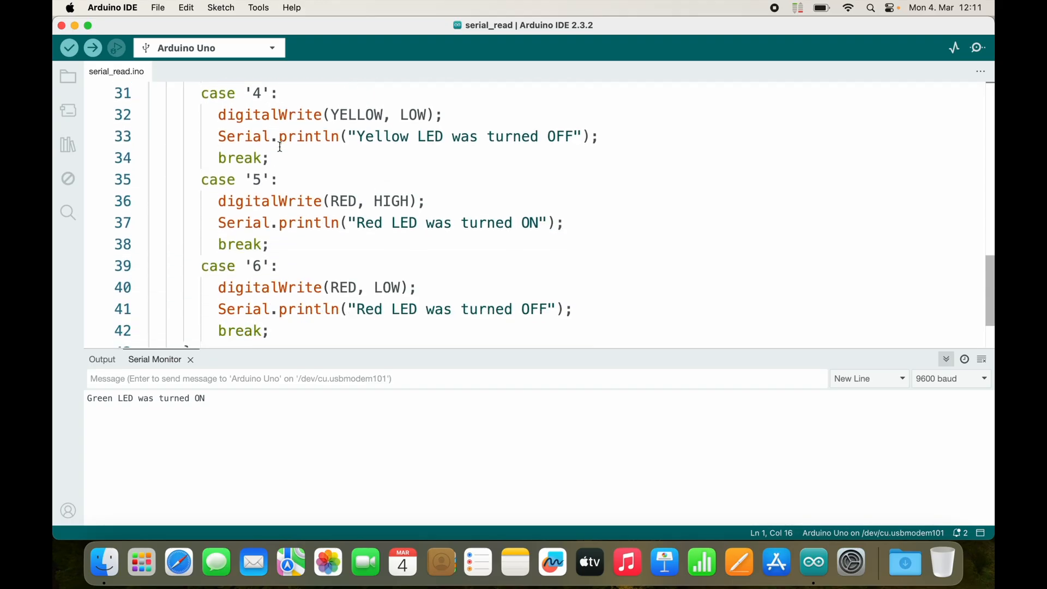
pyautogui.scroll(3)
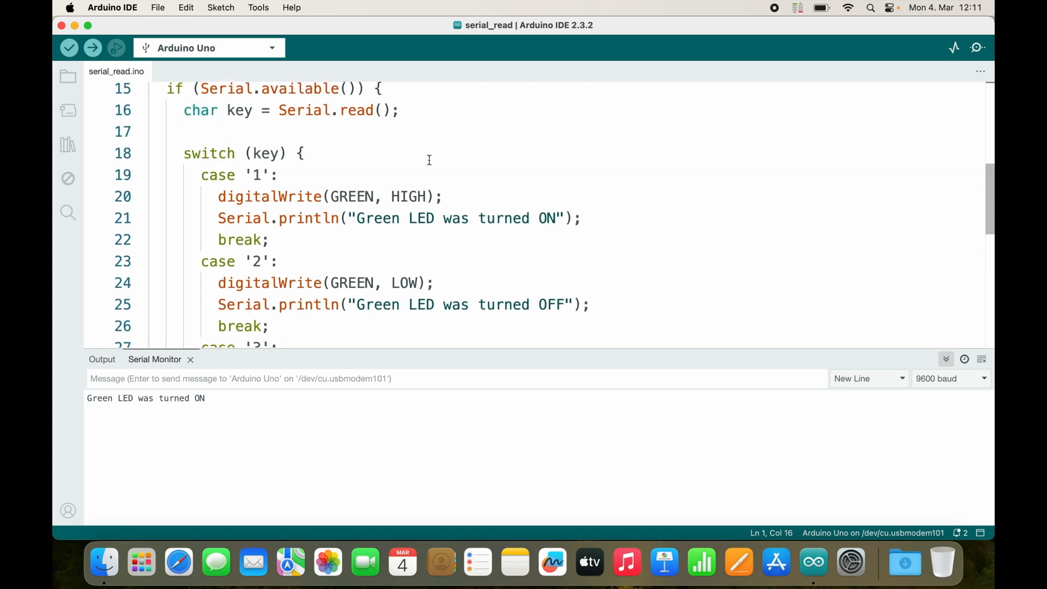
pyautogui.moveTo(218, 197); pyautogui.dragTo(327, 218)
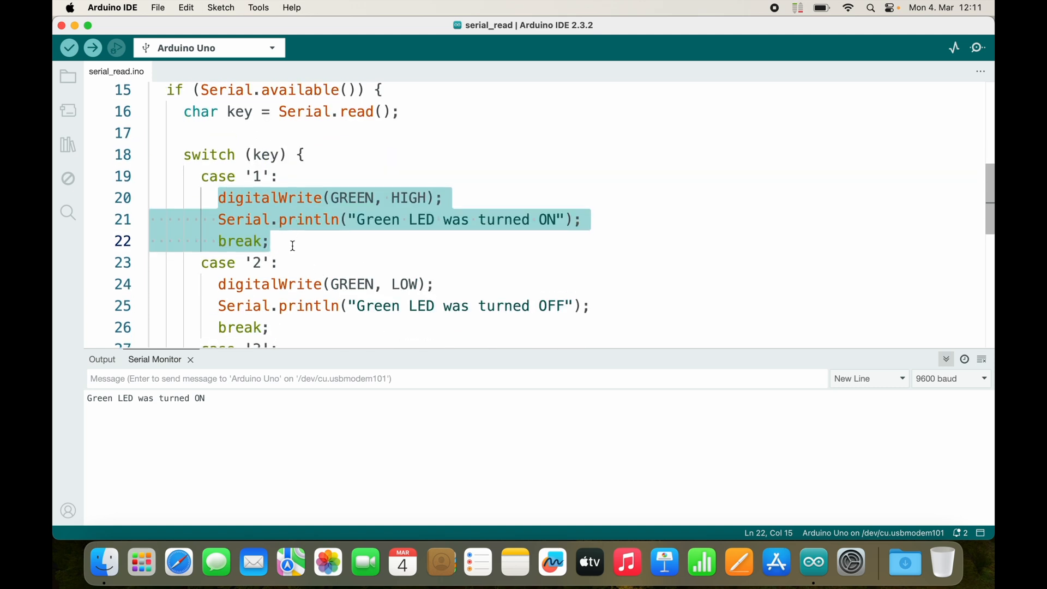
pyautogui.click(339, 198)
pyautogui.write('void manipulate')
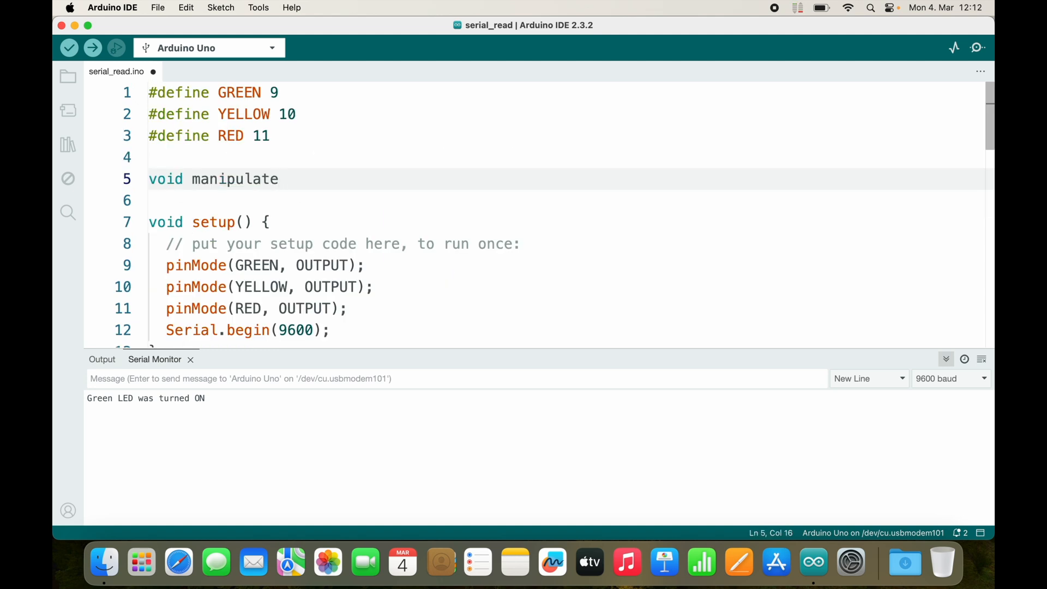
# Declare manipulateLED(int color, bool state) so its digitalWrite writes state to color instead of GREEN/HIGH.
pyautogui.write('LED(){')
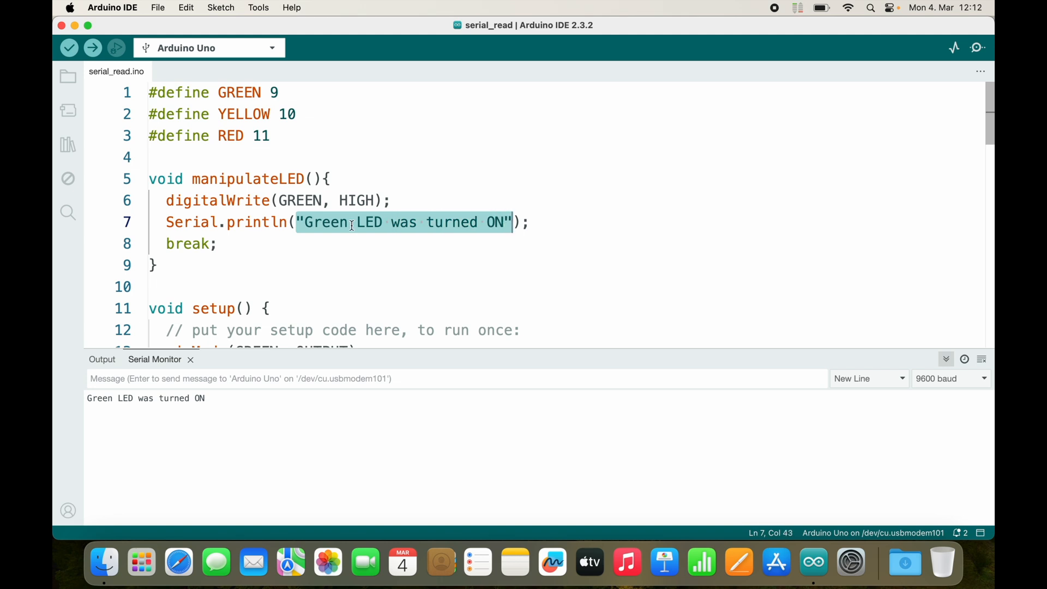
pyautogui.doubleClick(324, 222)
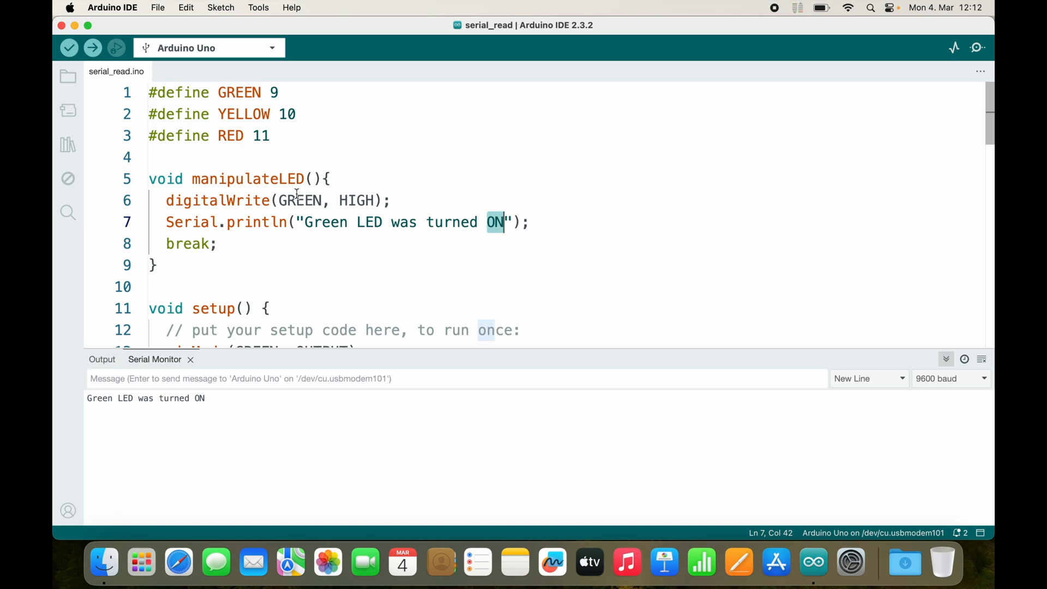
pyautogui.doubleClick(300, 200)
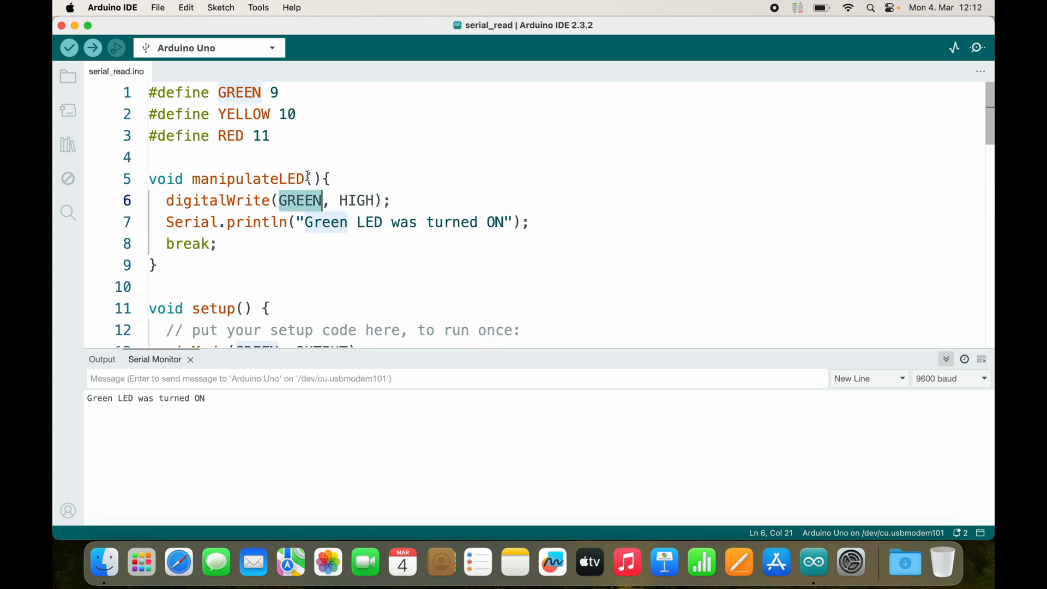
pyautogui.write('int color,')
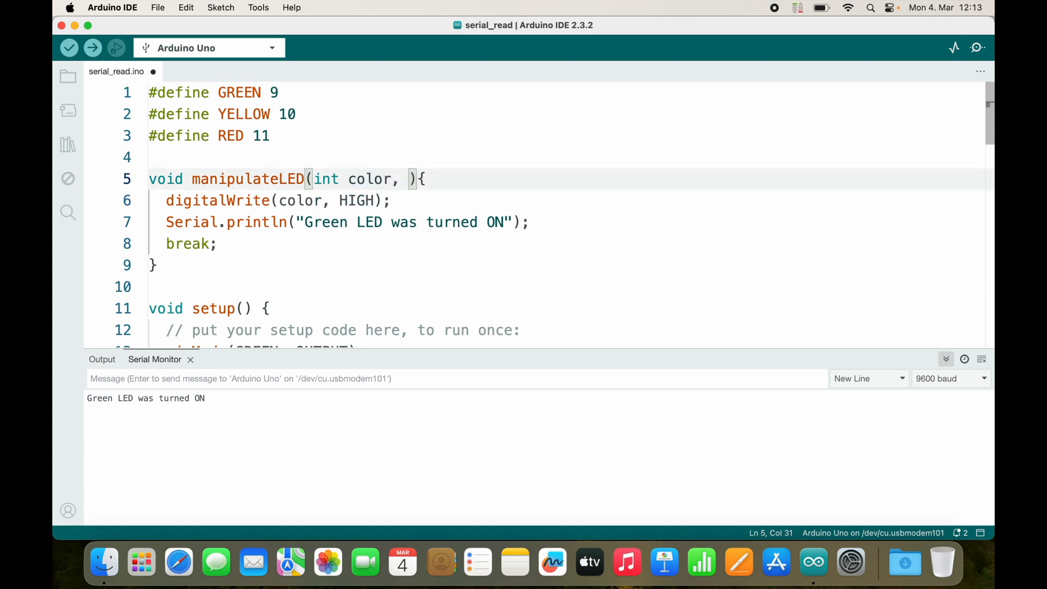
pyautogui.press('cmd+s')
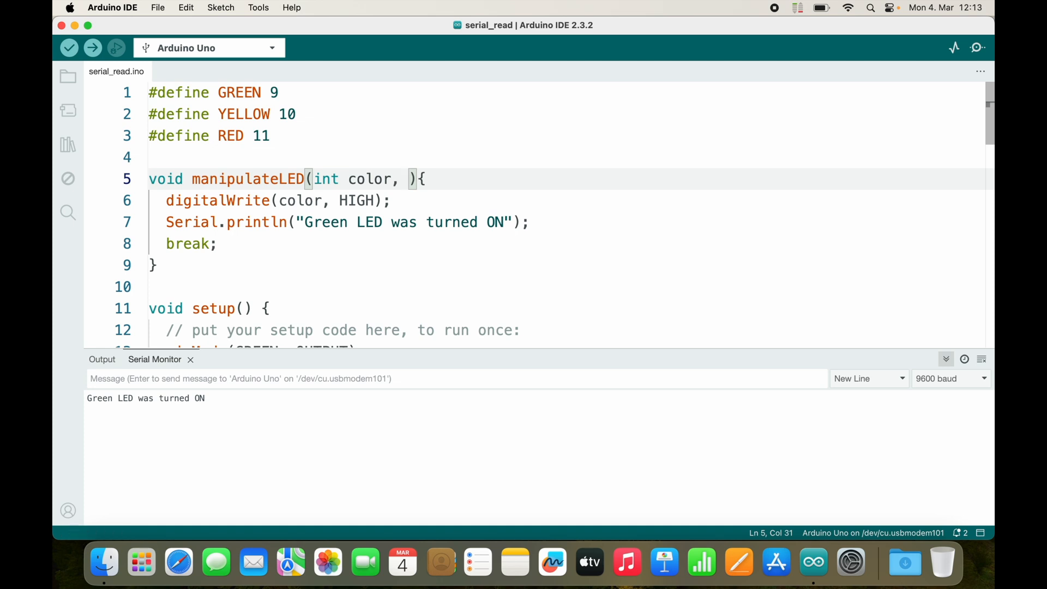
pyautogui.write('b')
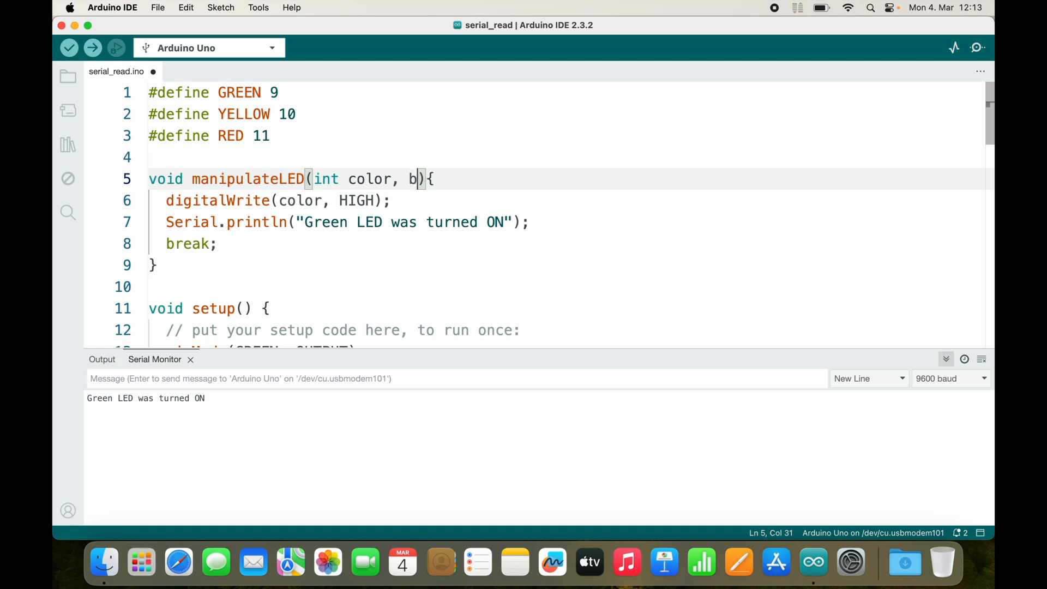
pyautogui.write('ool')
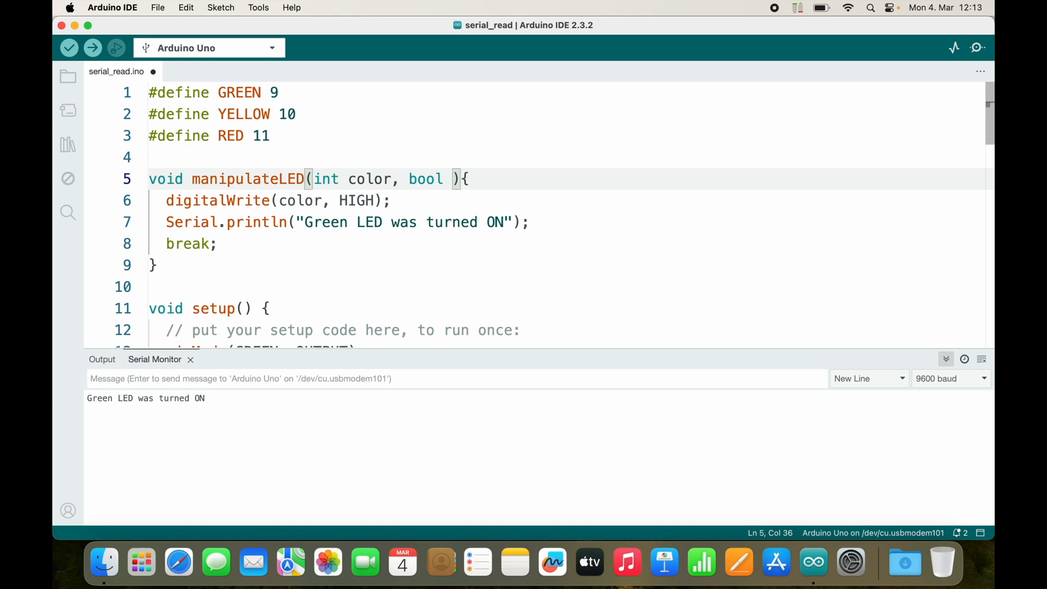
pyautogui.write('state')
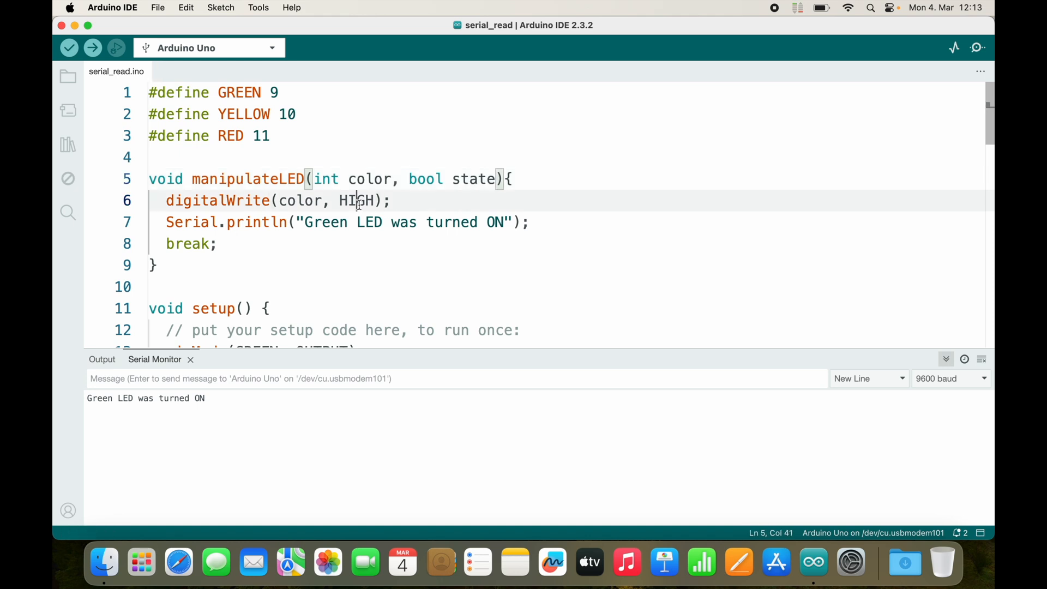
pyautogui.write('state')
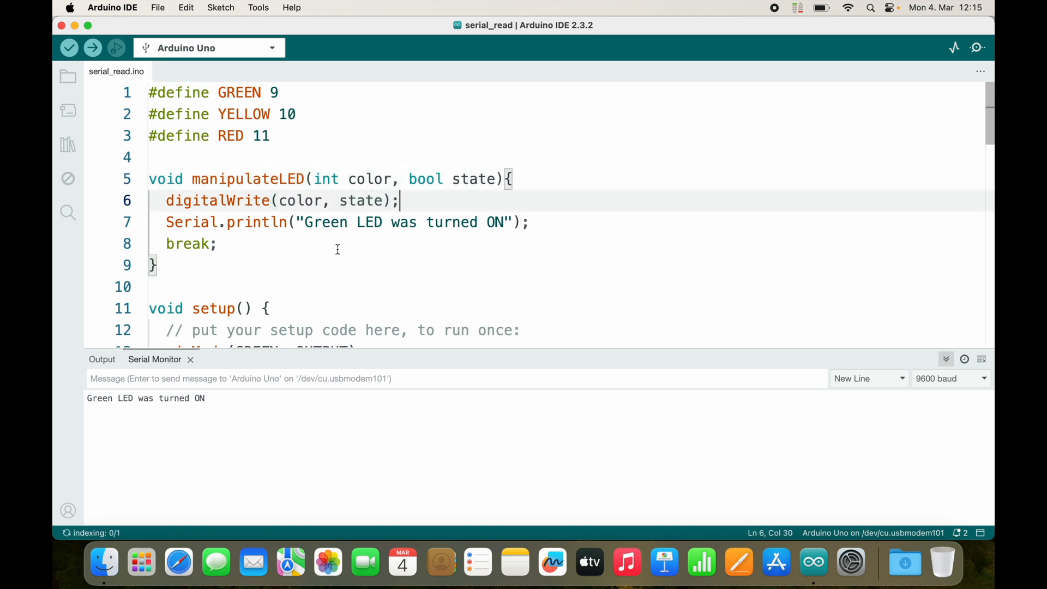
pyautogui.moveTo(304, 222); pyautogui.dragTo(502, 222)
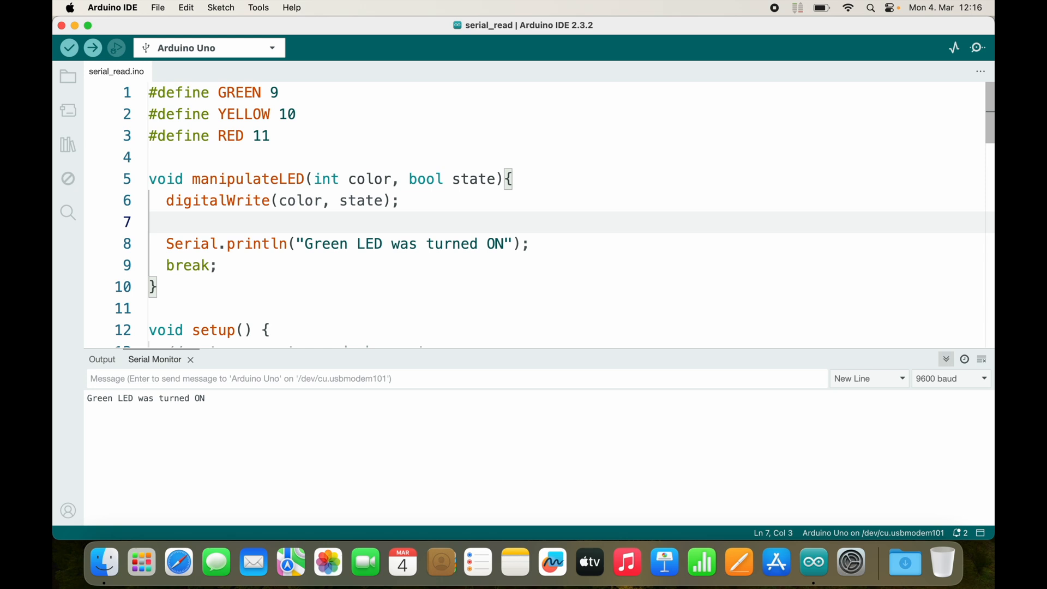
# Add a switch on color whose GREEN case prints "Green" and breaks.
pyautogui.write('switc')
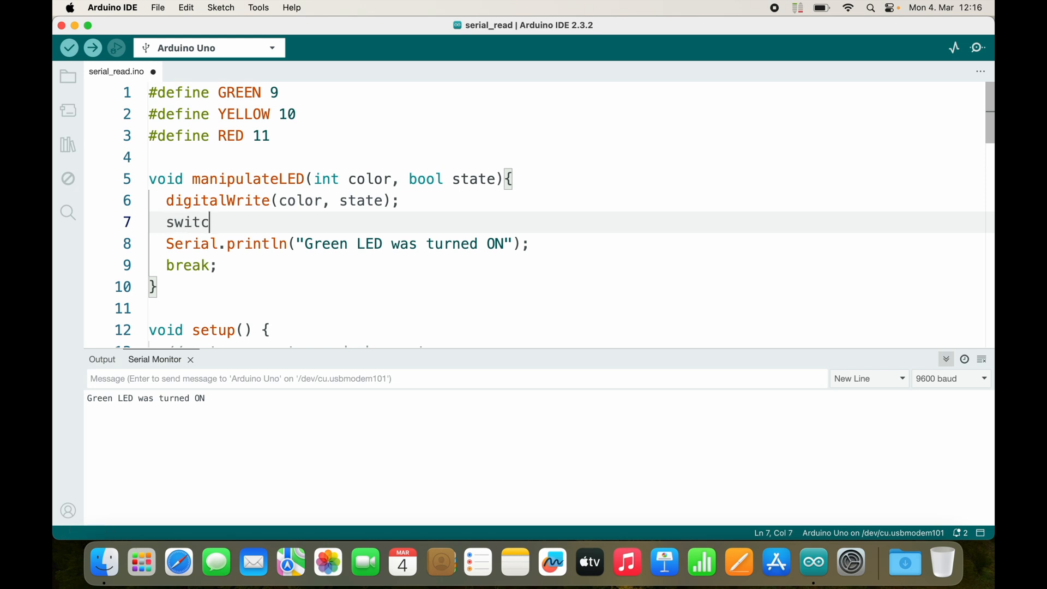
pyautogui.write('h(color){')
pyautogui.write('case GREEN')
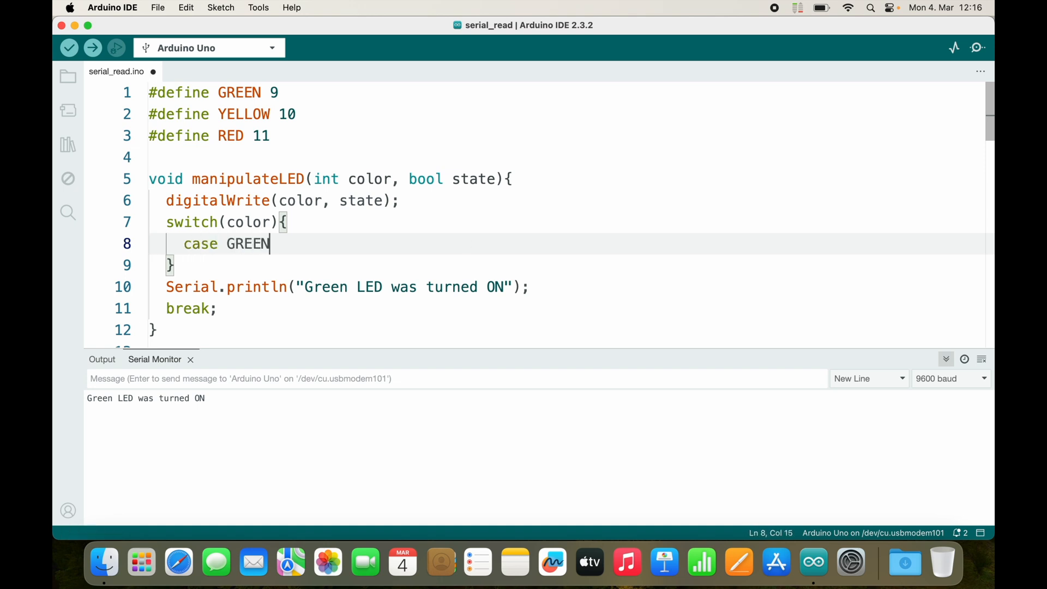
pyautogui.write(': S')
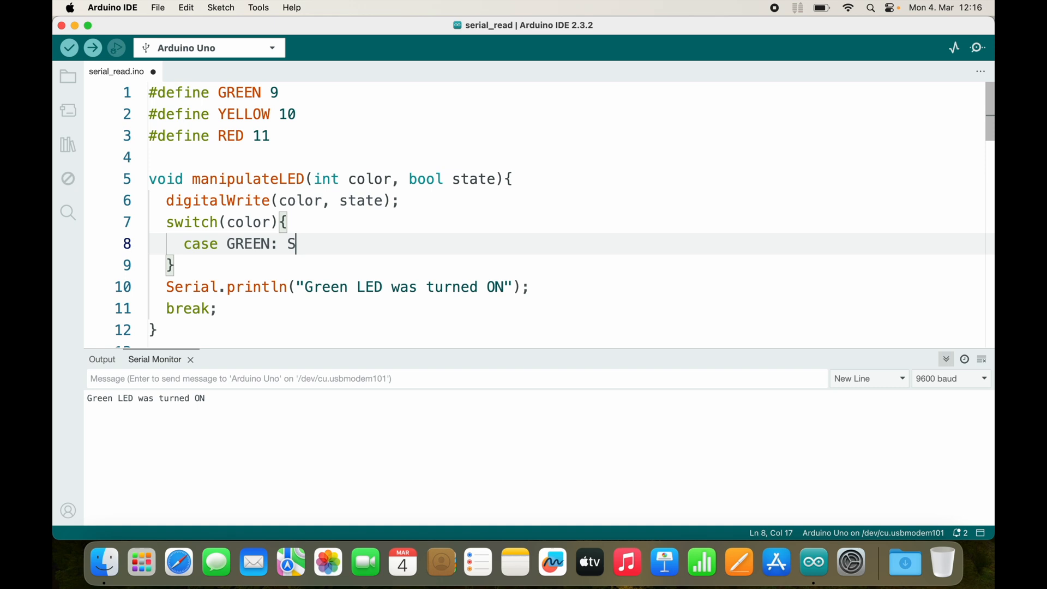
pyautogui.write('erial.prin')
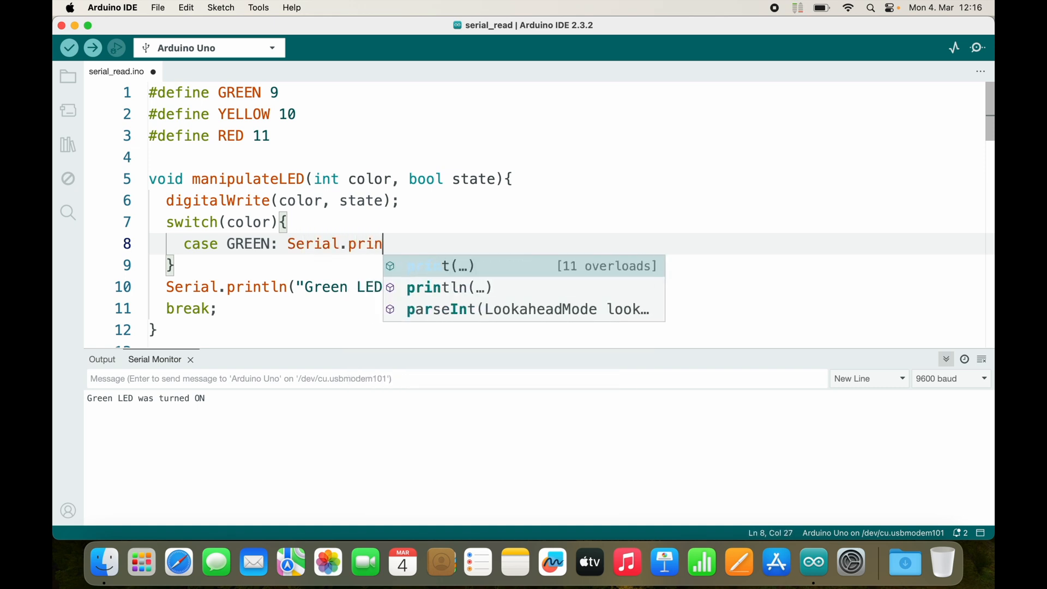
pyautogui.write('t("Green");br')
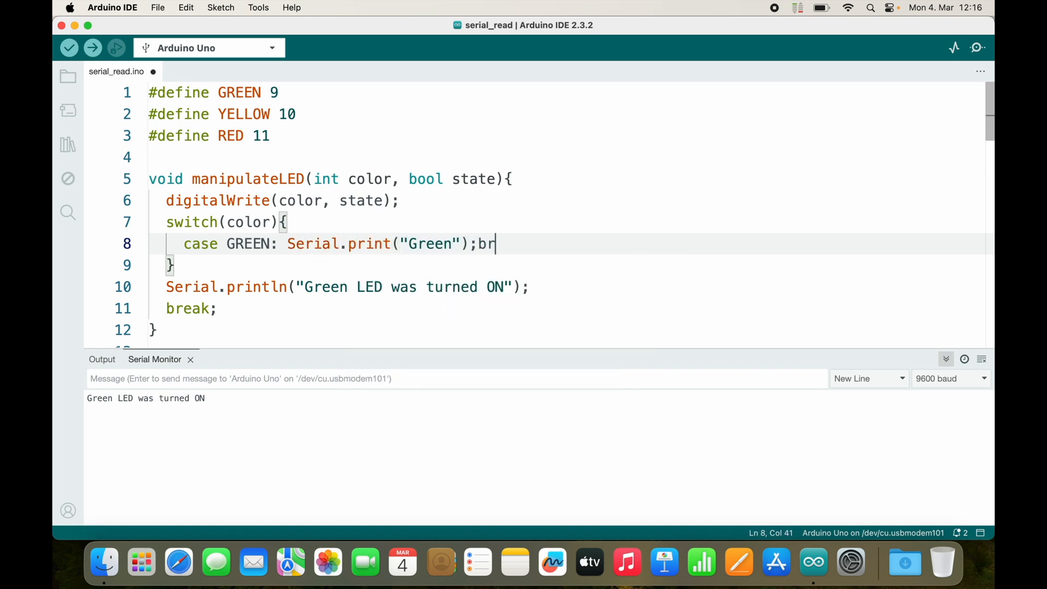
pyautogui.write('eak;')
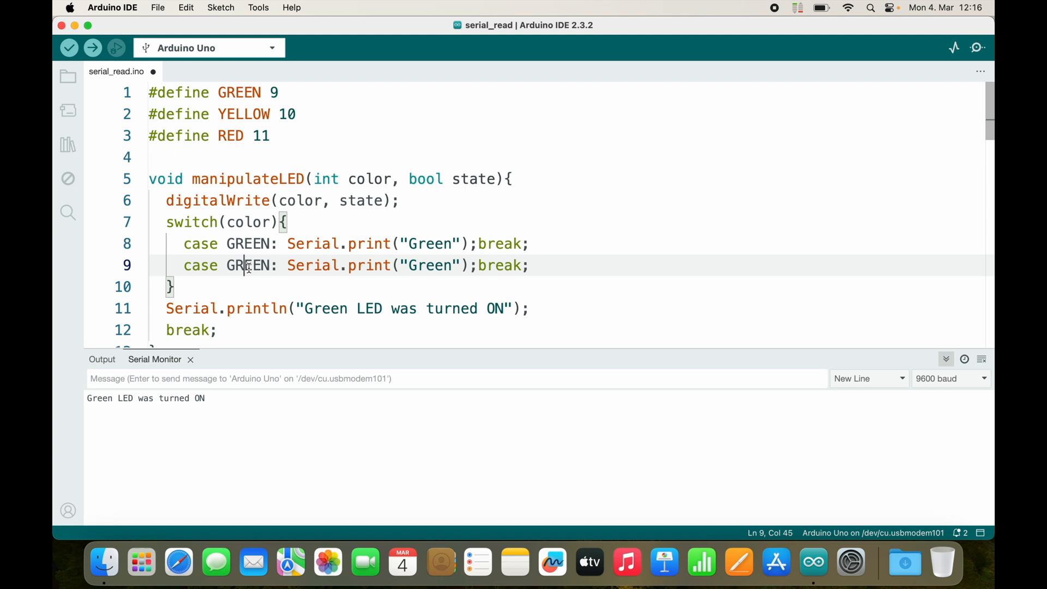
# Add YELLOW and RED cases printing "Yellow" and "Red" with breaks.
pyautogui.write('YELLOW')
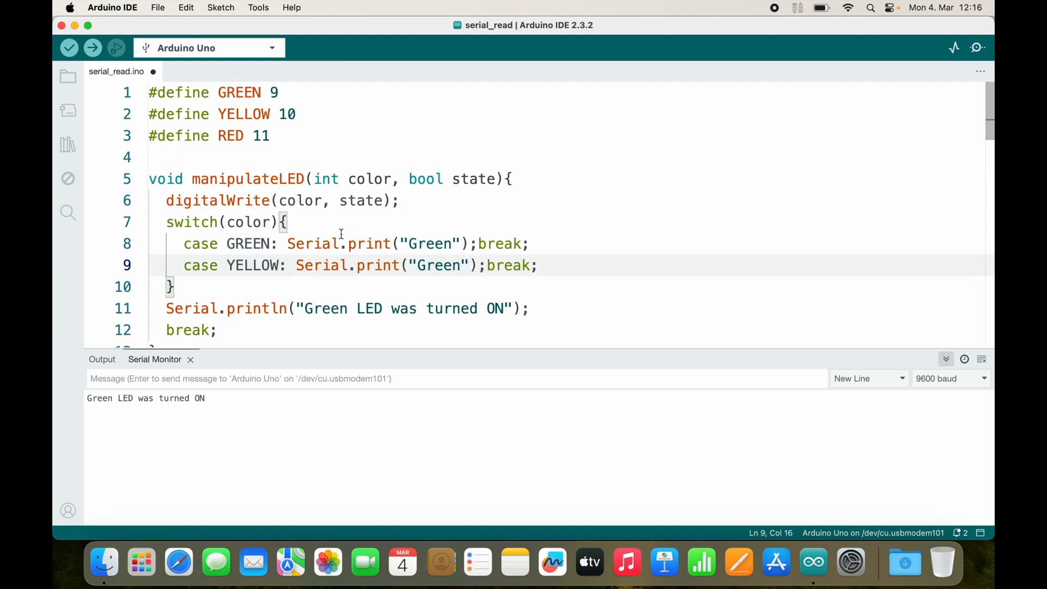
pyautogui.write('Y')
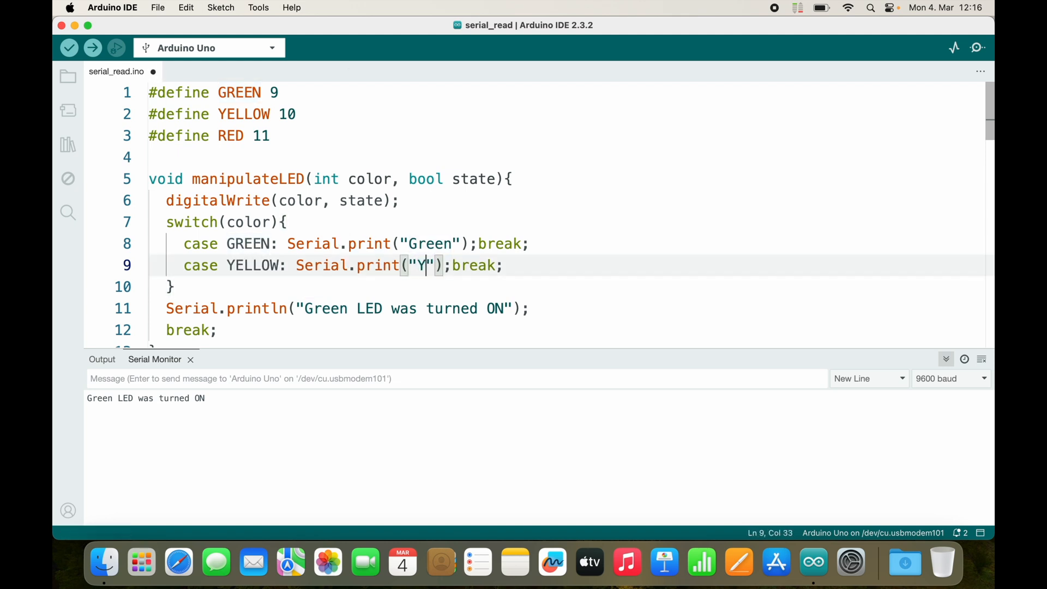
pyautogui.write('ellow");break;')
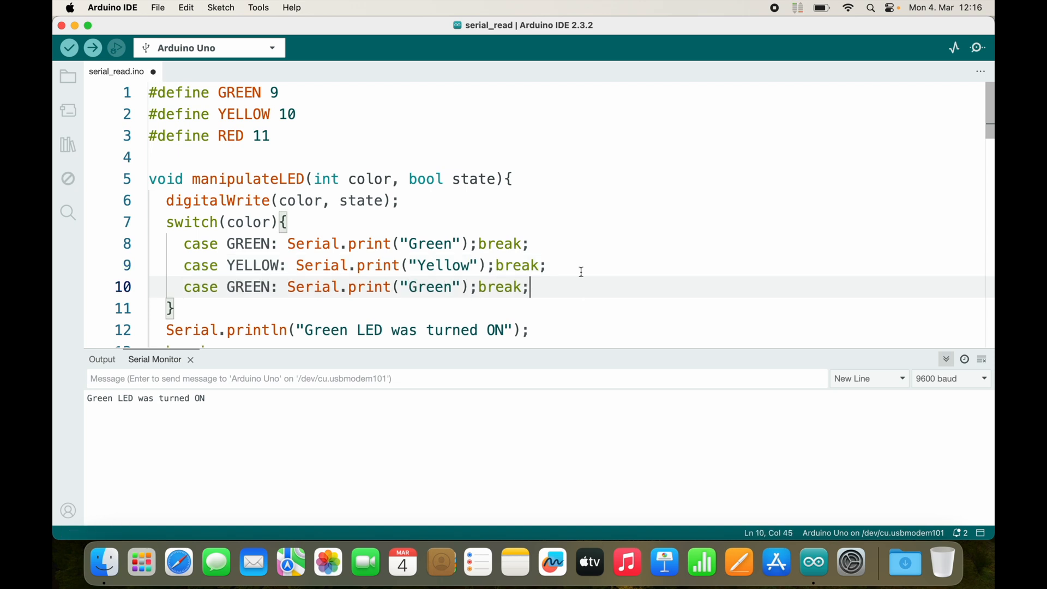
pyautogui.write('RED')
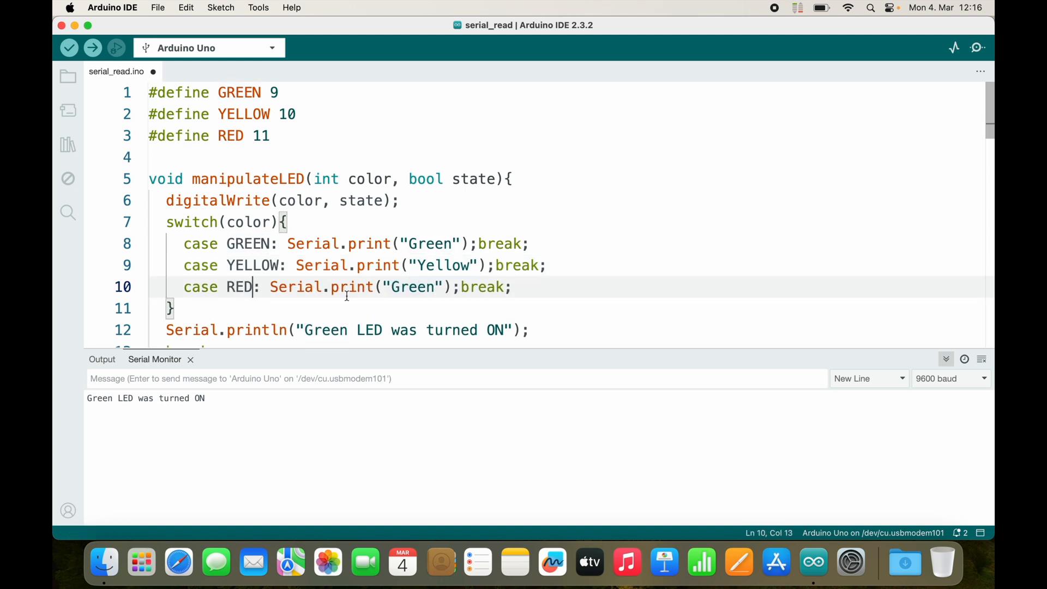
pyautogui.write('Red')
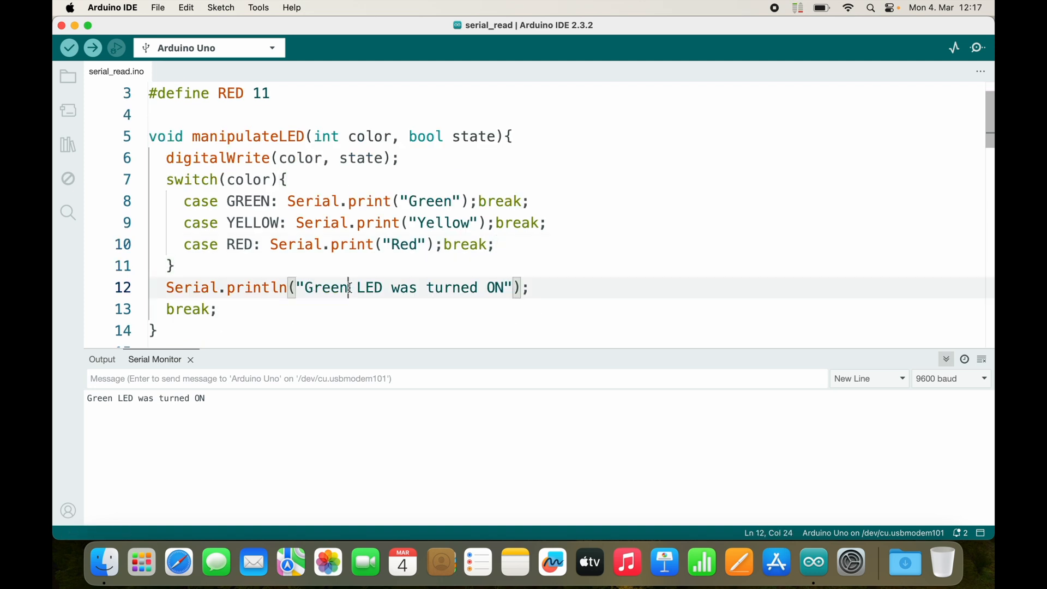
# Print " LED was turned " then "ON" if state is true, else "OFF".
pyautogui.doubleClick(325, 287)
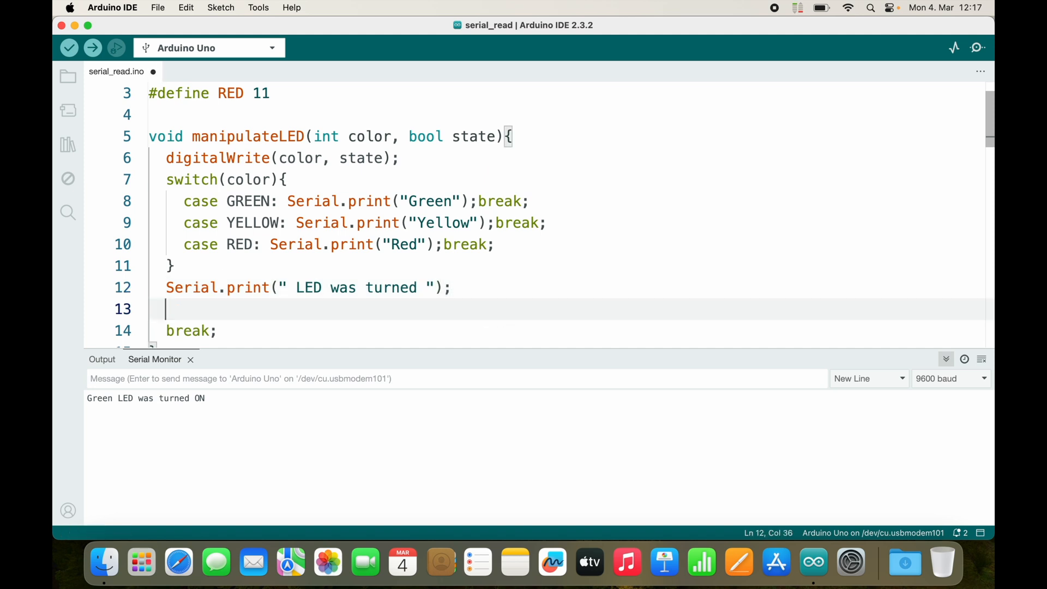
pyautogui.write('if')
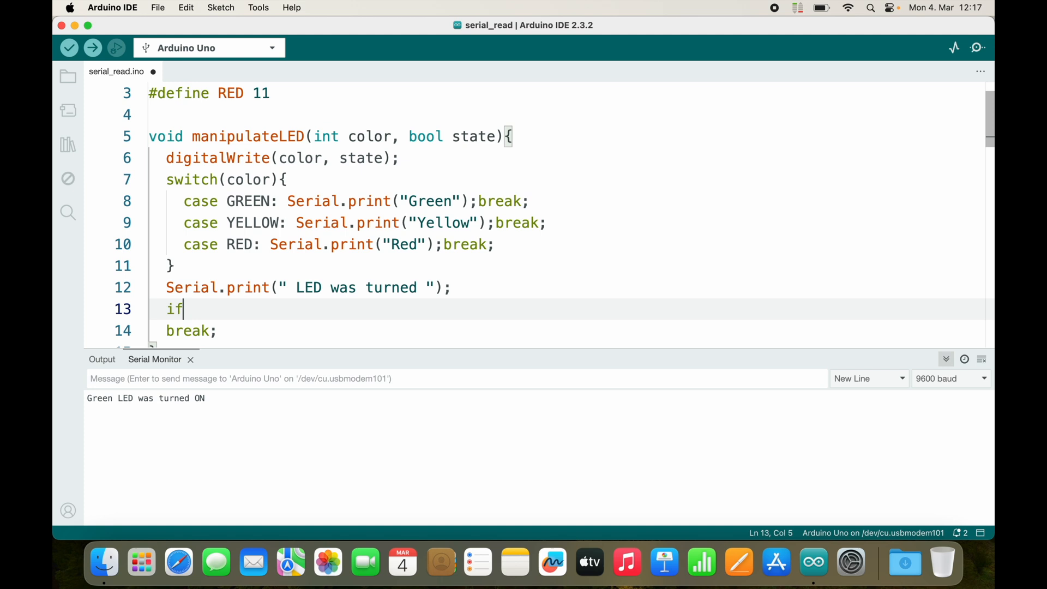
pyautogui.write('(state){')
pyautogui.write('Ser')
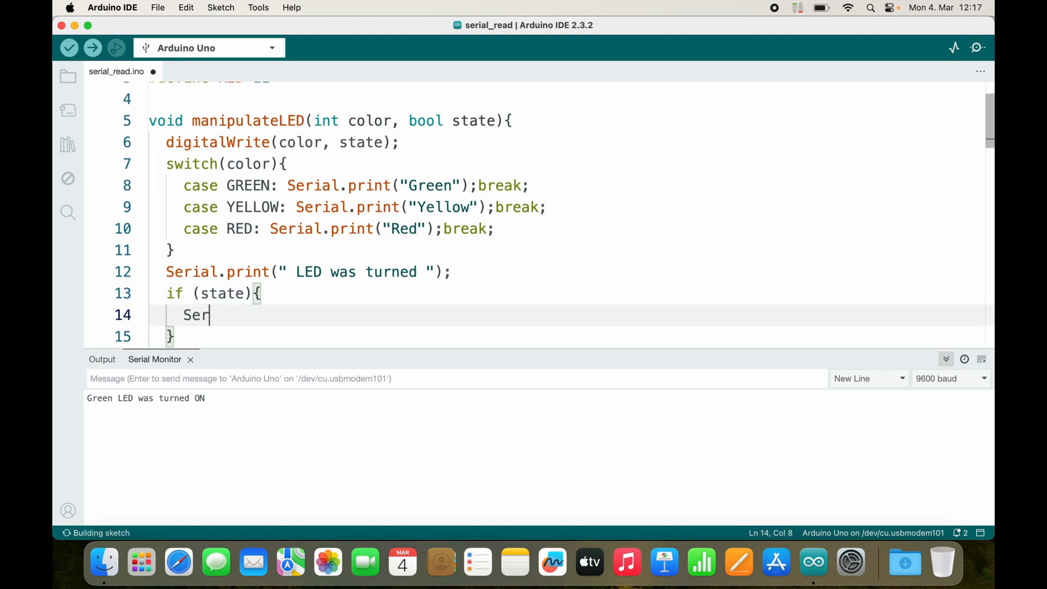
pyautogui.write('ial.print')
pyautogui.write('Serial.')
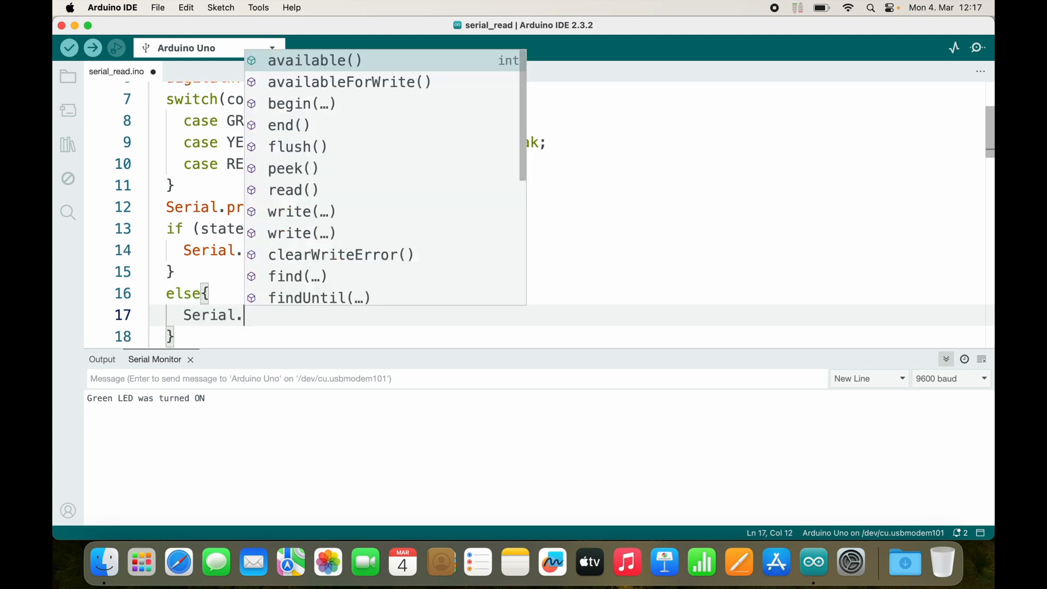
pyautogui.write('println')
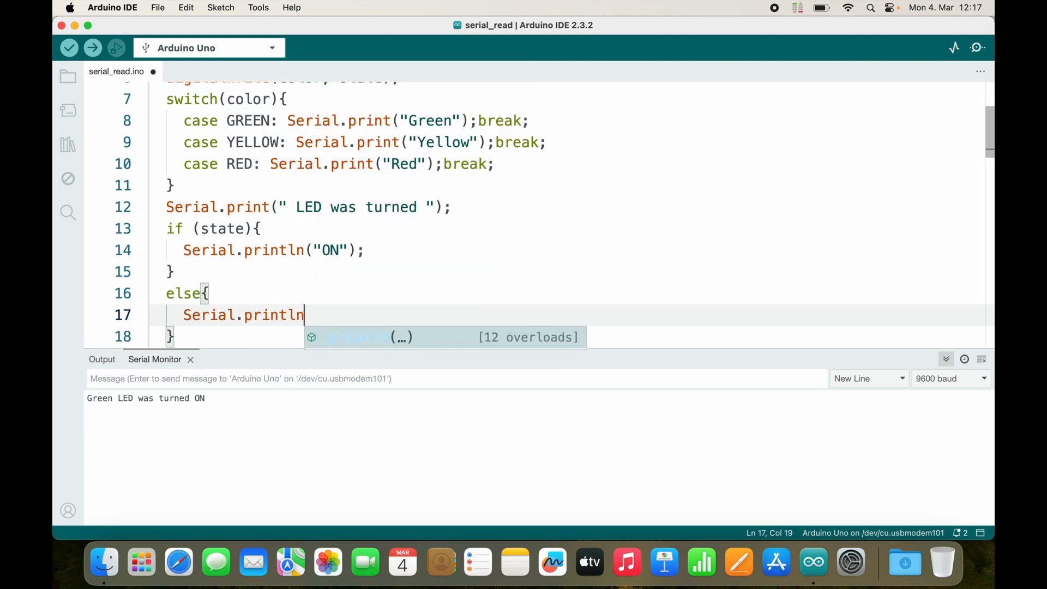
pyautogui.write('("OFF");')
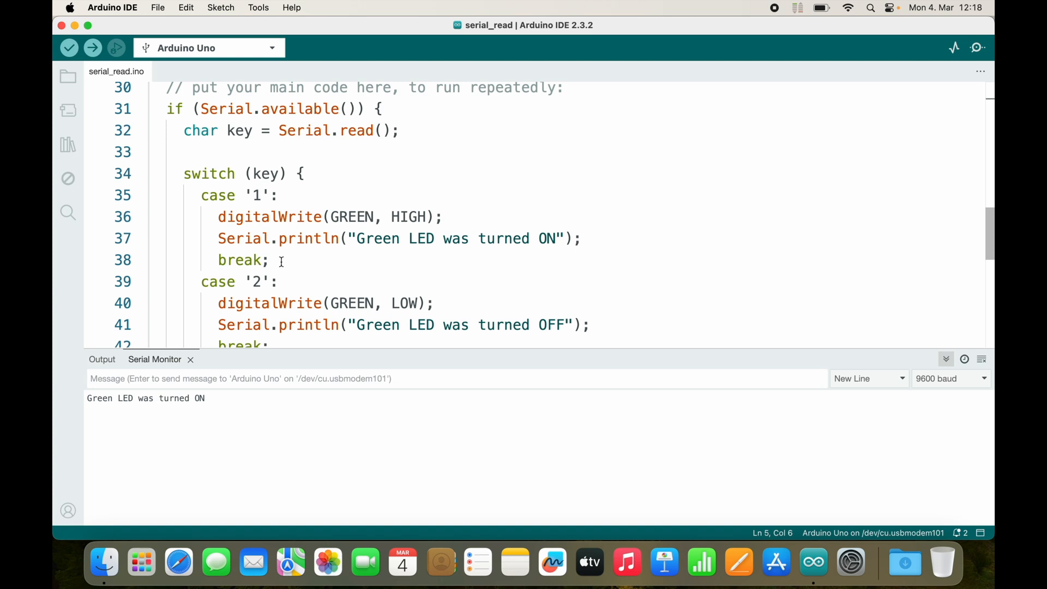
# Replace case '1' and '2' statements with manipulateLED(GREEN, HIGH) and manipulateLED(GREEN, LOW).
pyautogui.moveTo(217, 217); pyautogui.dragTo(268, 260)
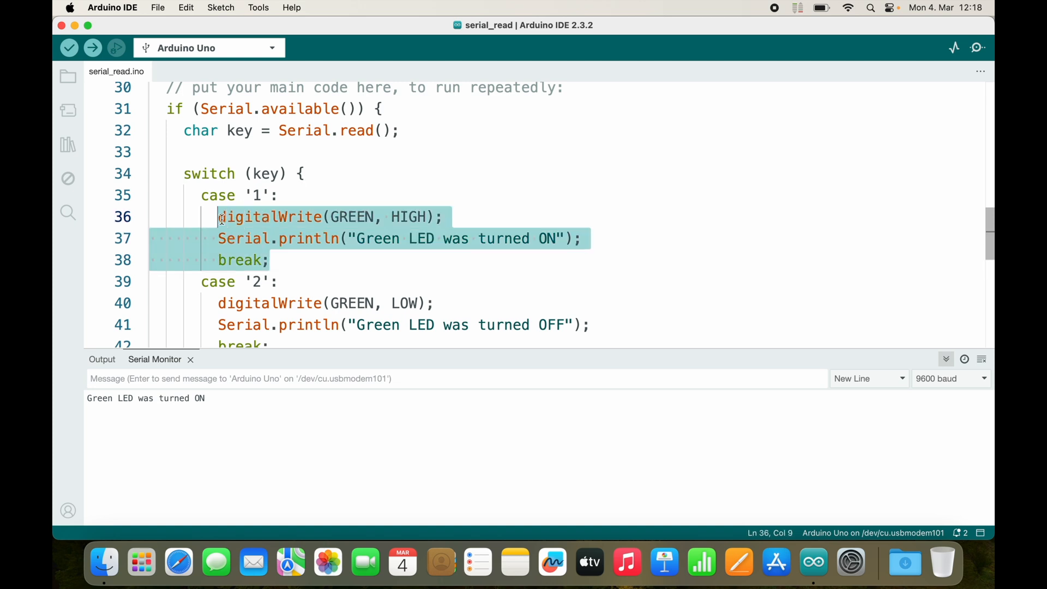
pyautogui.write('manipulateLED(int color, bool state)')
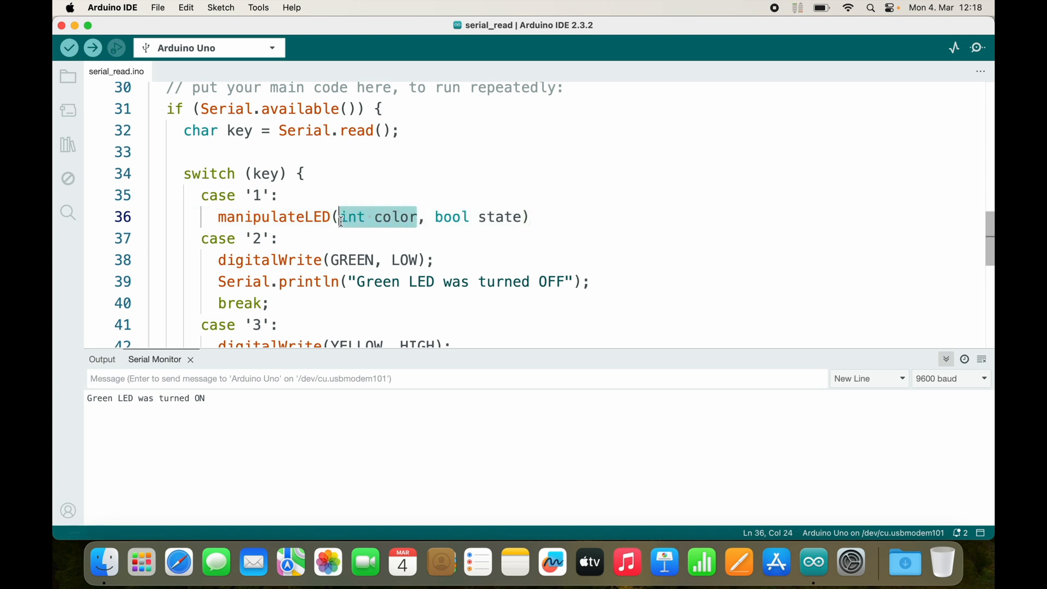
pyautogui.write('GREEN')
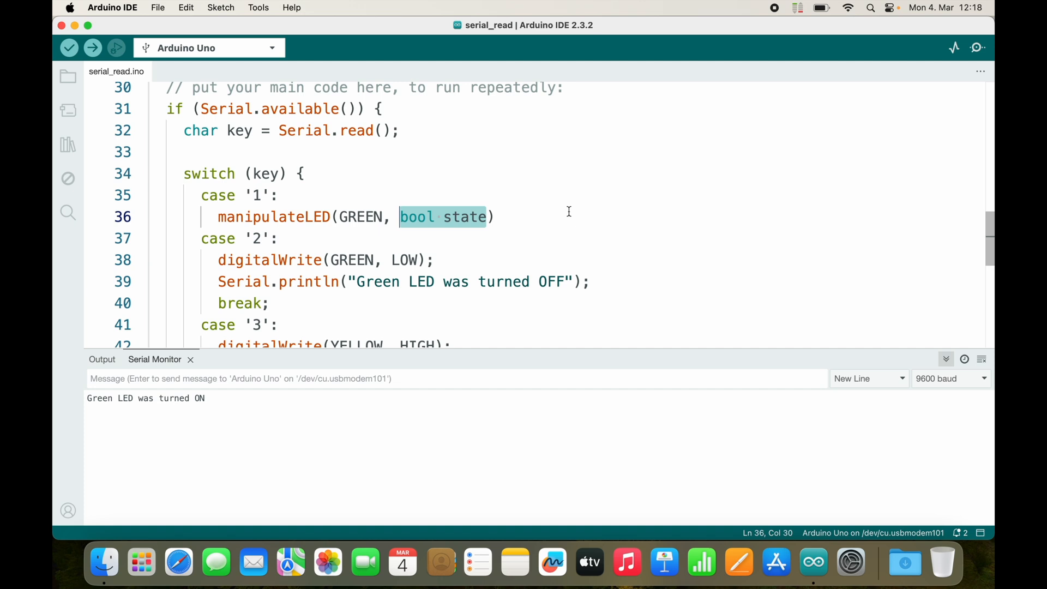
pyautogui.write('HIGH')
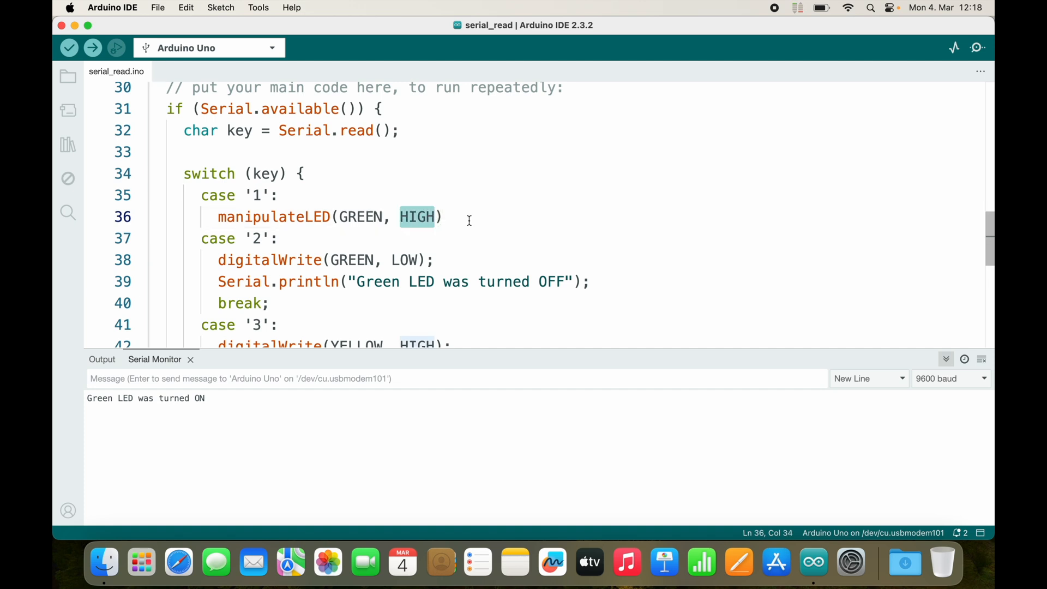
pyautogui.write('true')
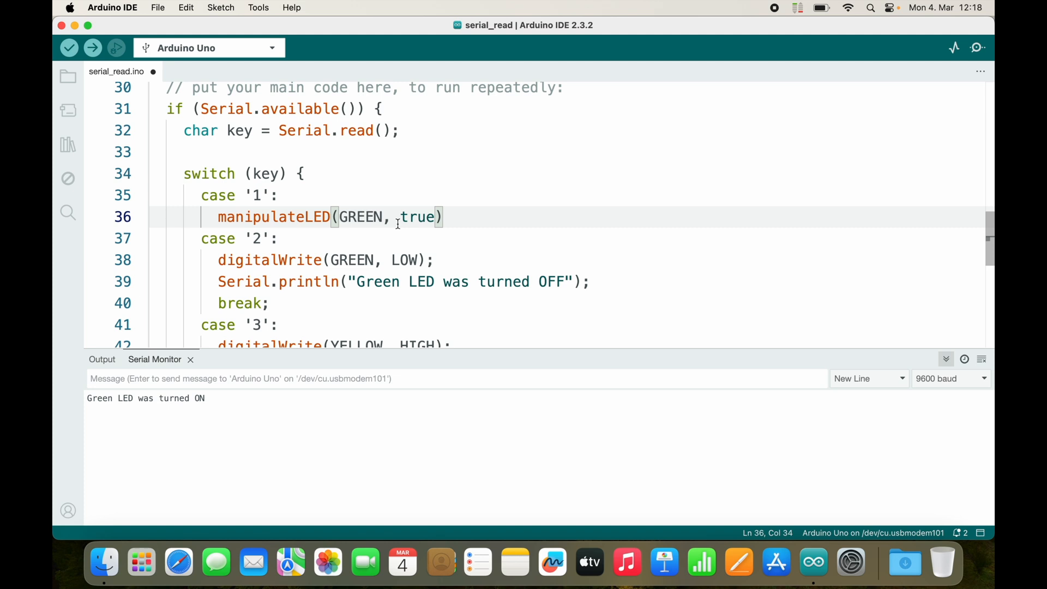
pyautogui.write('1')
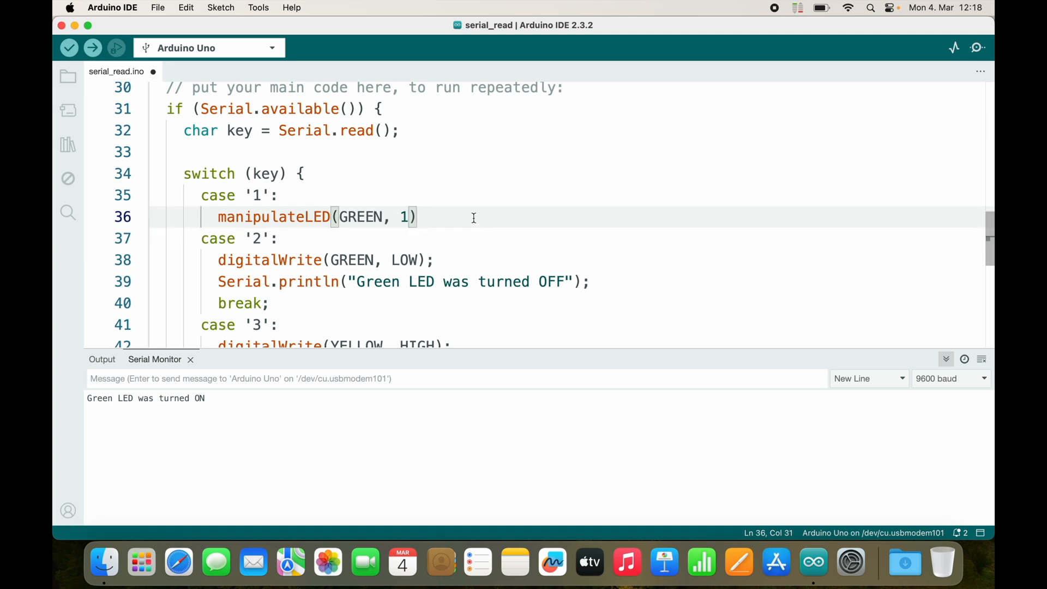
pyautogui.write('HIGH')
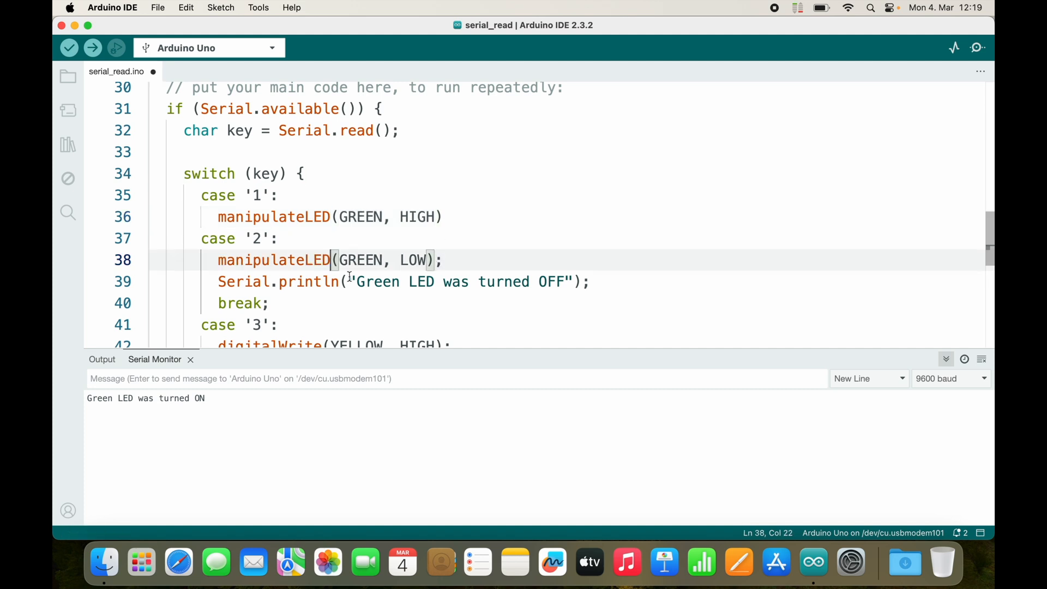
pyautogui.scroll(-3)
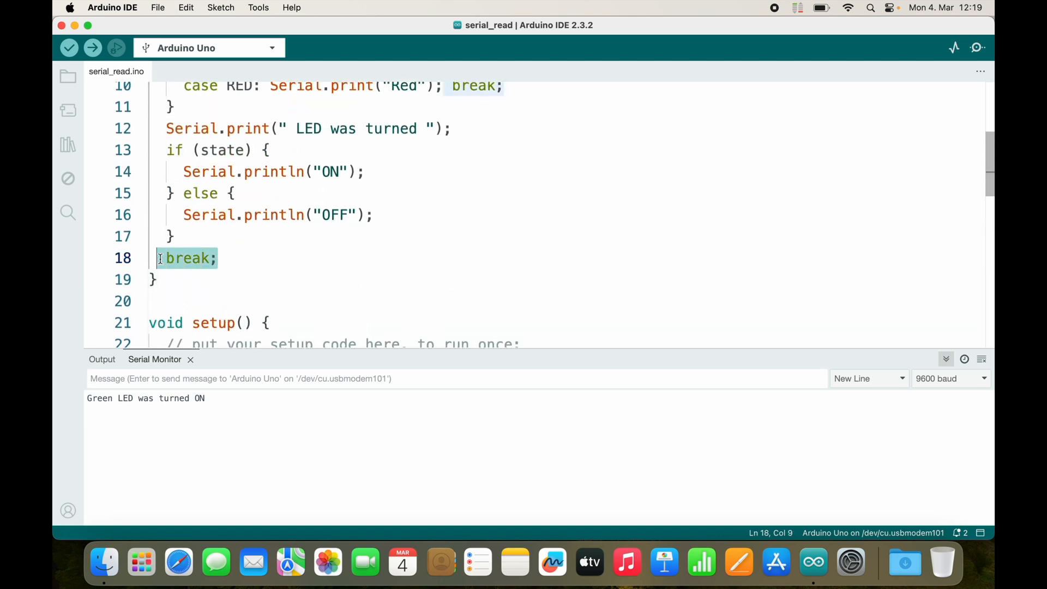
# Remove the stray break from manipulateLED and add break; after each loop case's call.
pyautogui.press('Backspace')
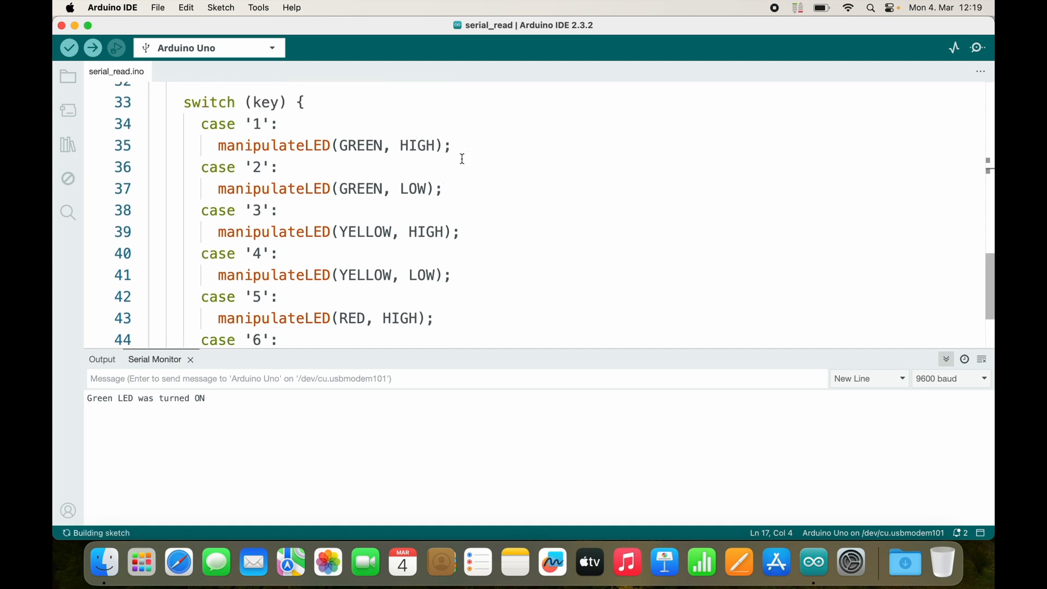
pyautogui.write('break;')
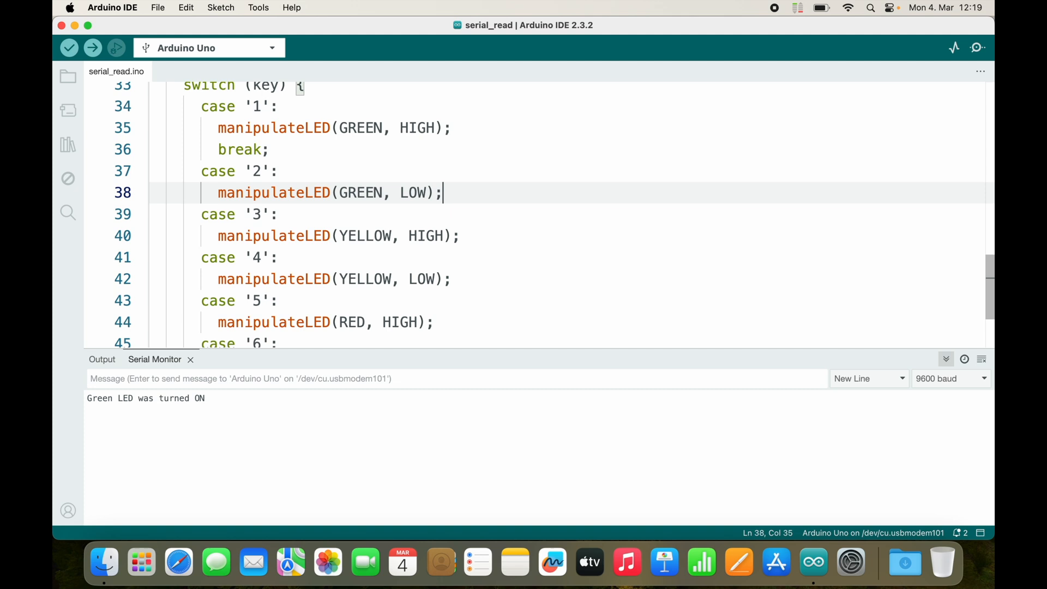
pyautogui.write('break;')
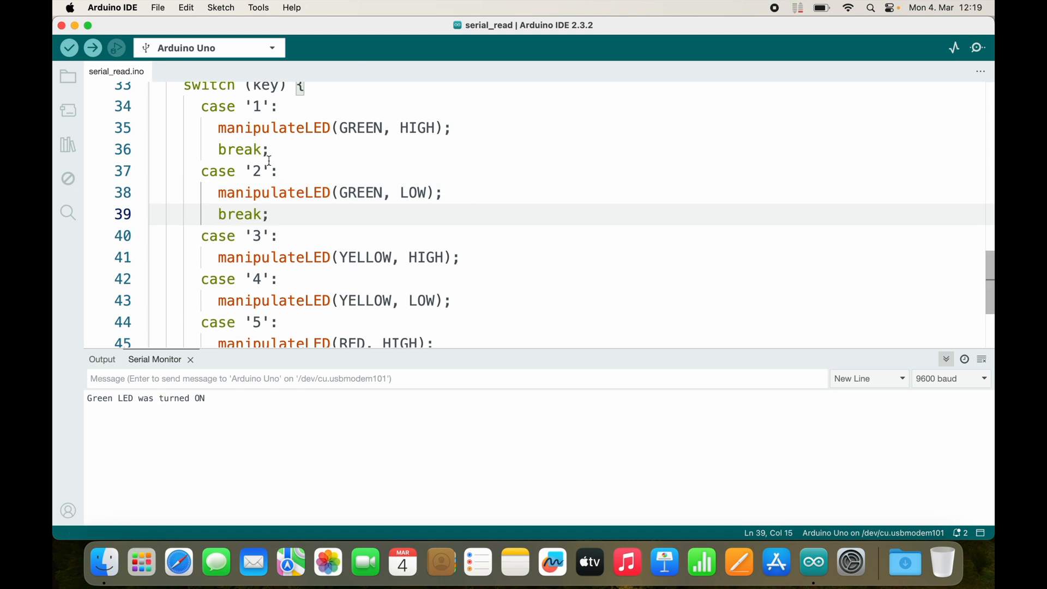
pyautogui.write('break;')
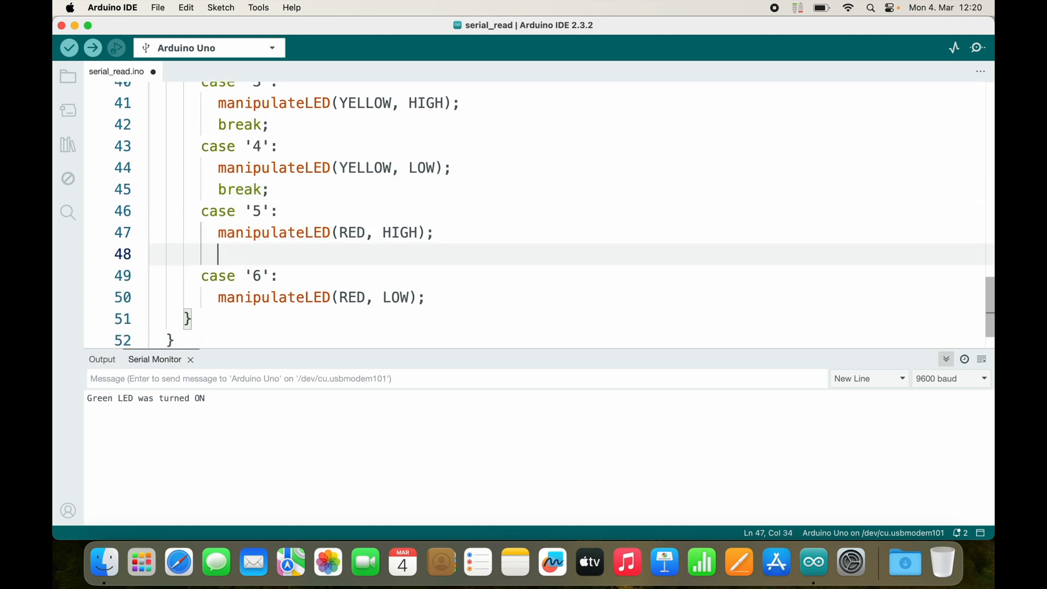
pyautogui.write('break;')
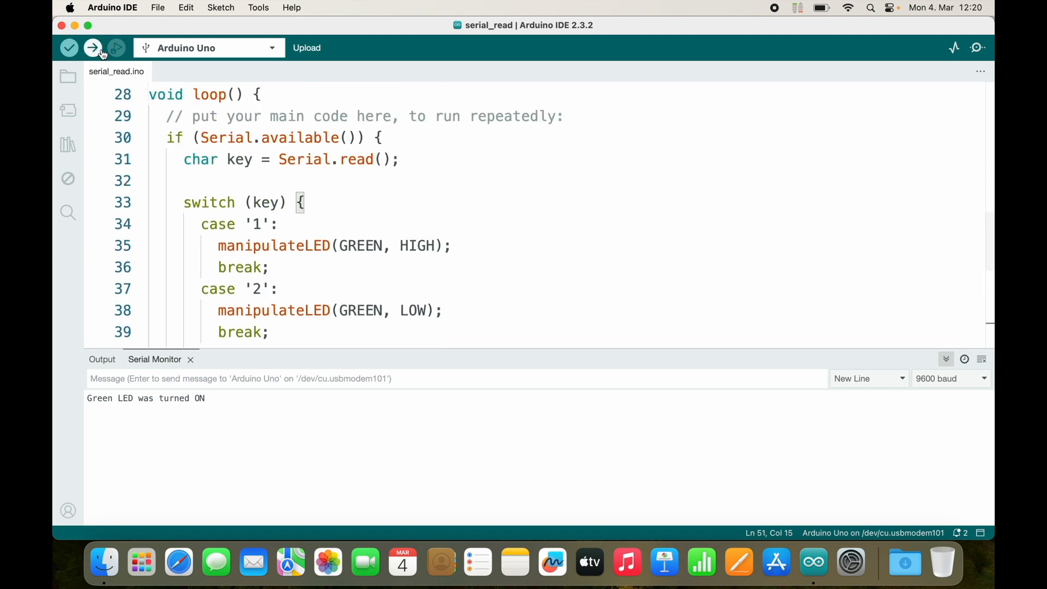
# Upload the sketch to the Uno and send 2 and 3 from the Serial Monitor.
pyautogui.click(92, 47)
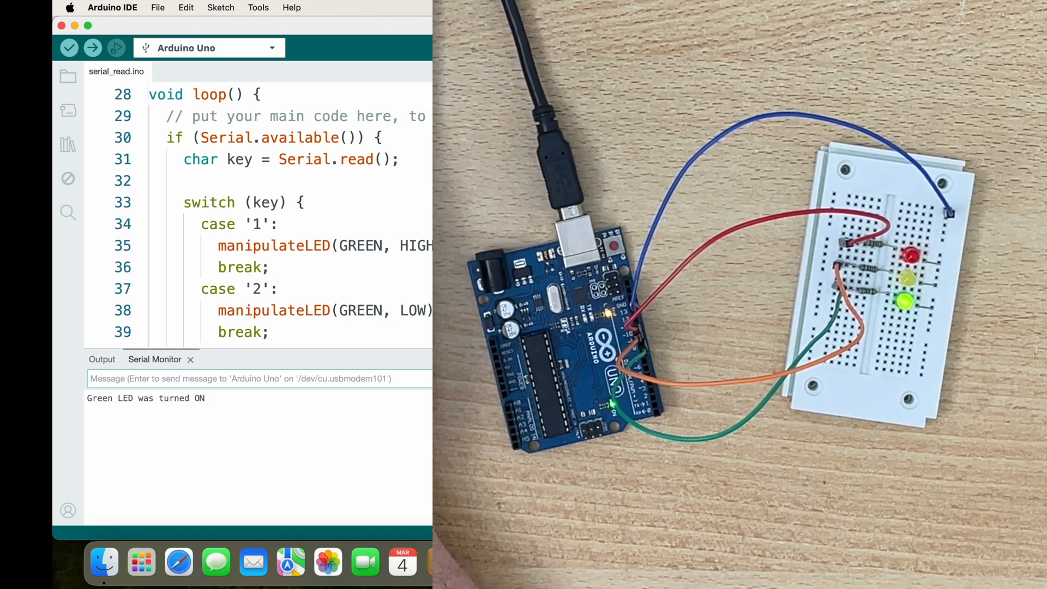
pyautogui.write('2')
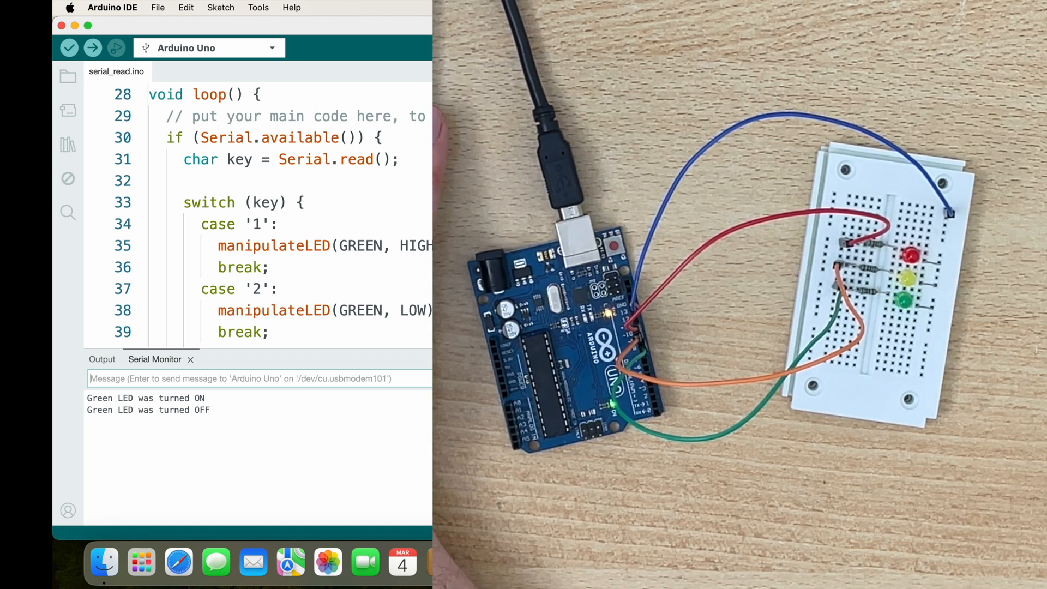
pyautogui.write('3')
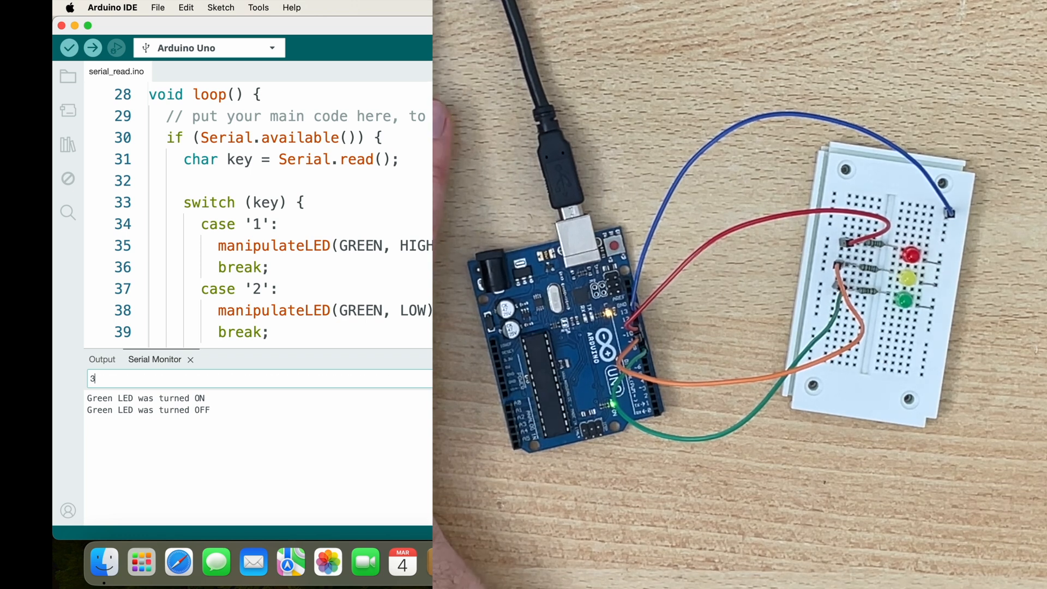